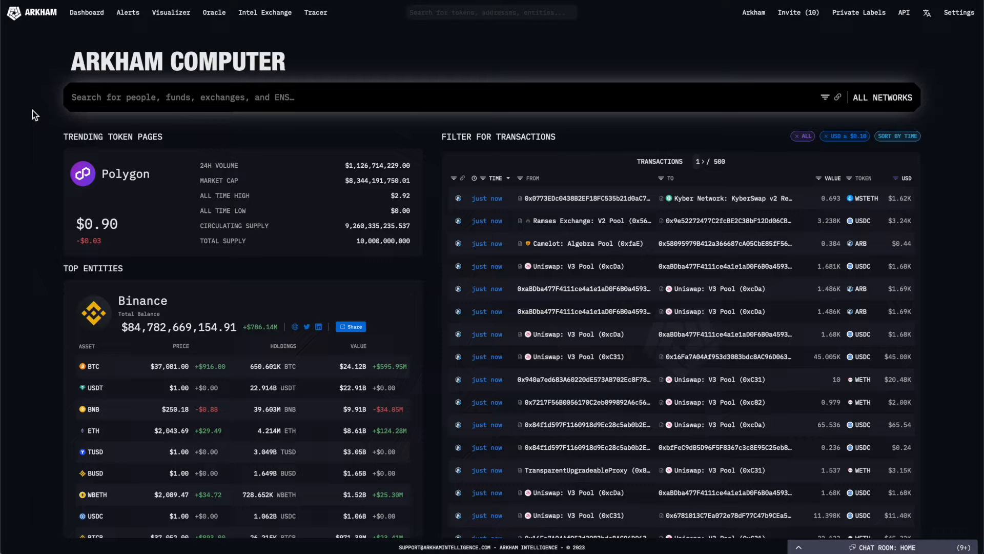
mouse_move(12, 38)
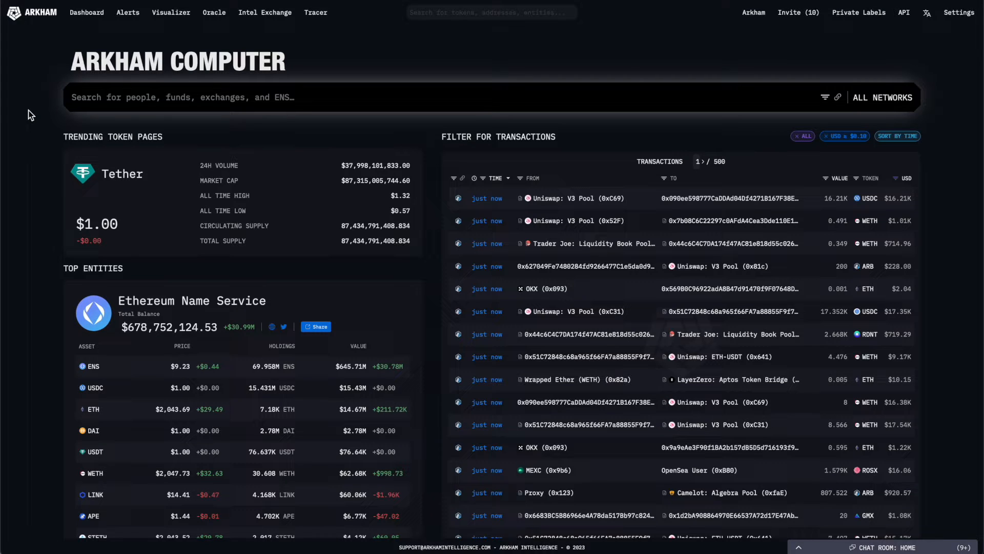
mouse_move(127, 20)
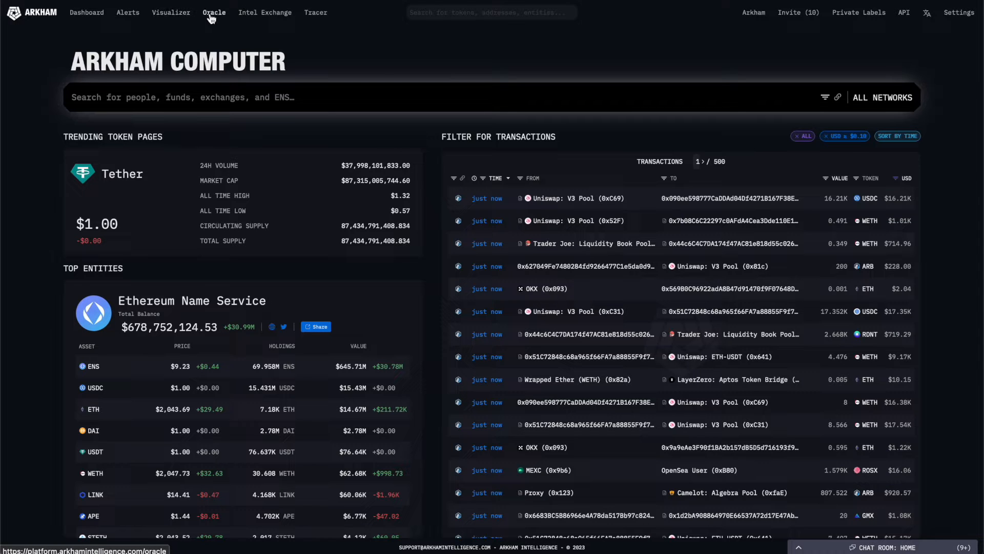
mouse_move(308, 19)
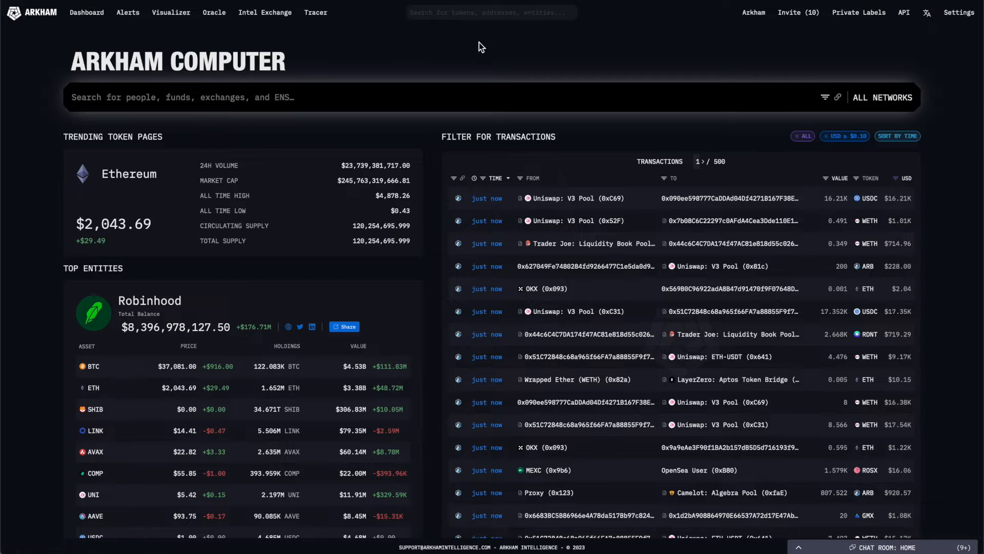
mouse_move(512, 66)
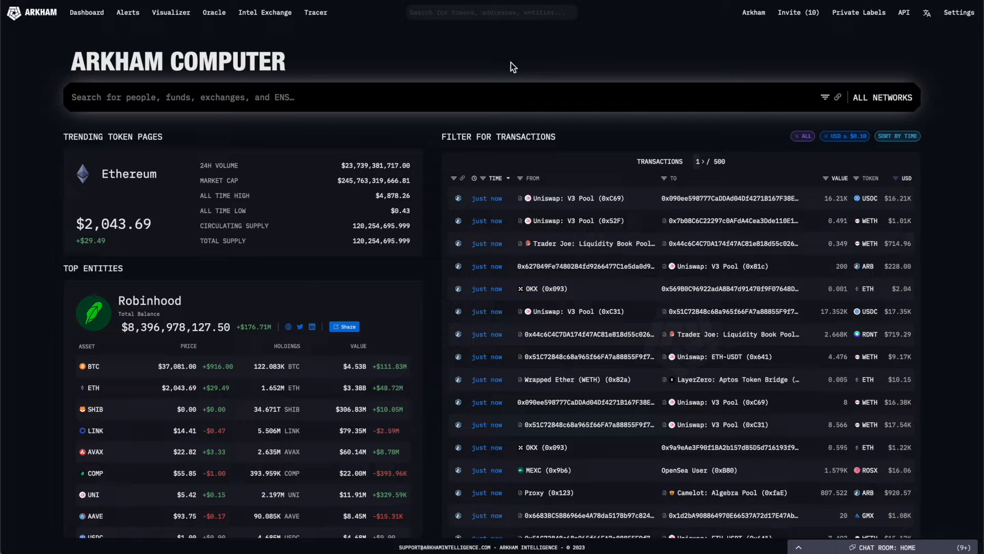
mouse_move(738, 9)
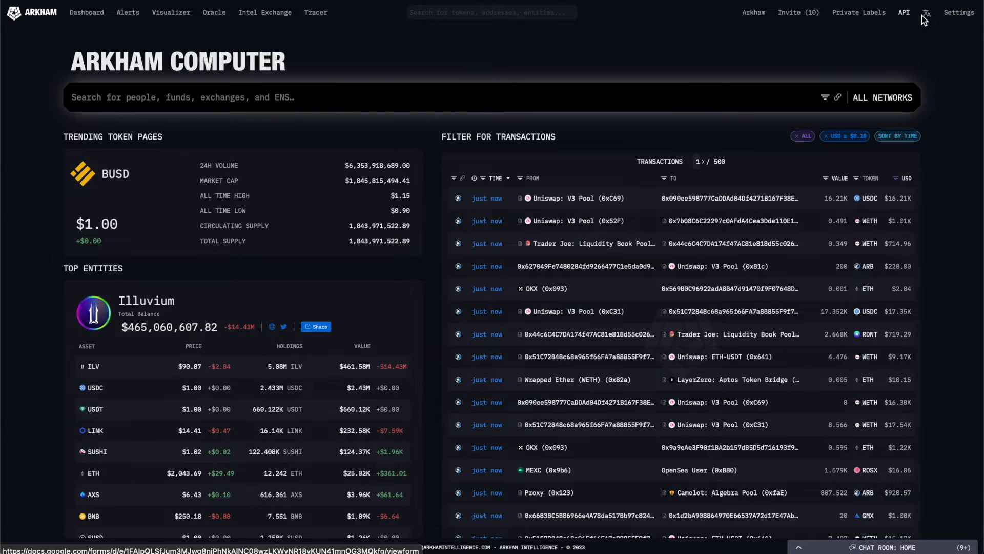
Search the homepage for the entity 'blockfi' in the main search bar.
click(927, 12)
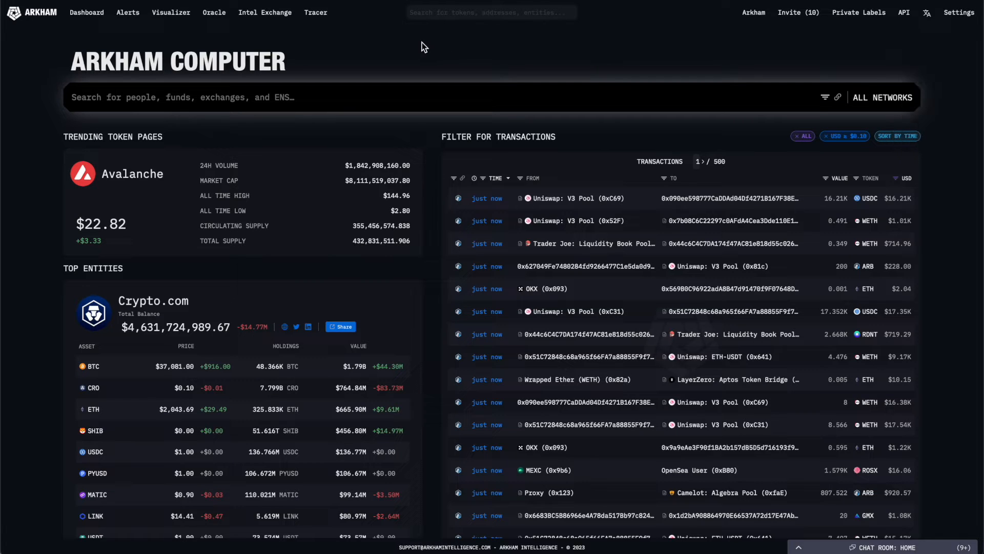
mouse_move(281, 111)
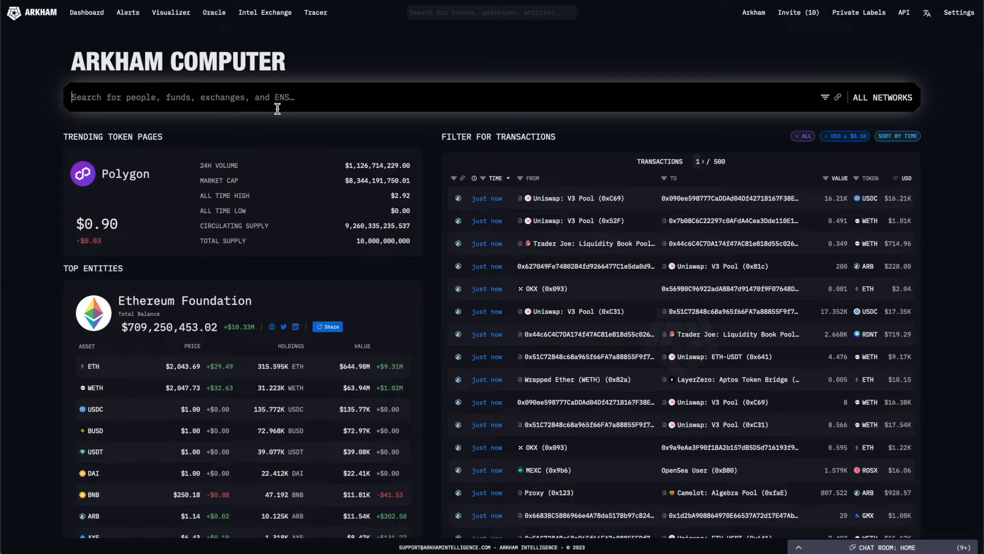
text(blockfi)
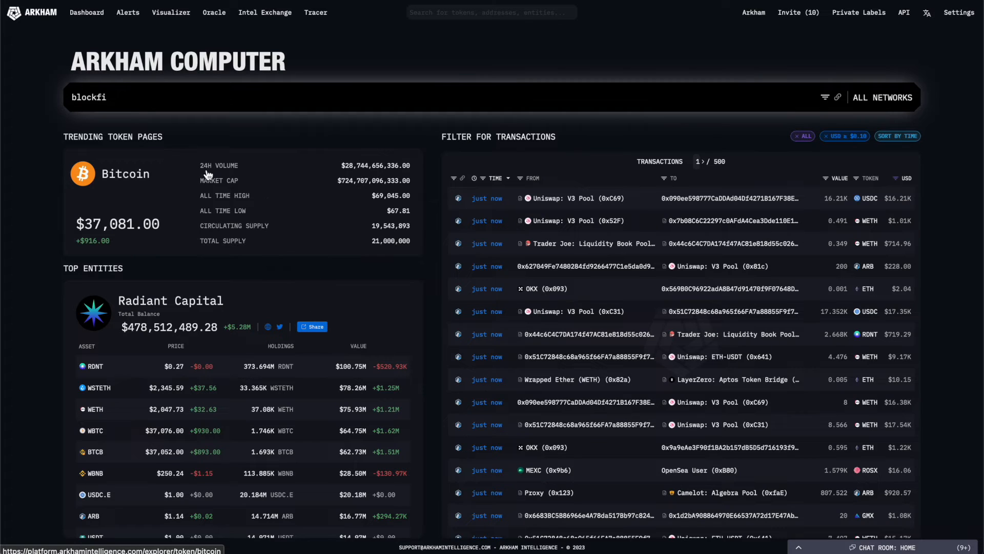
mouse_move(250, 191)
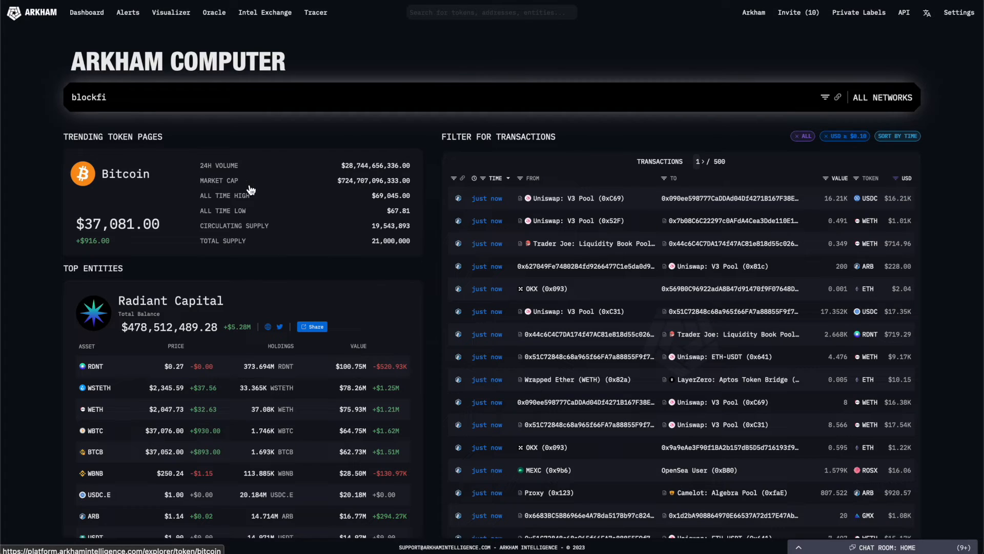
mouse_move(180, 495)
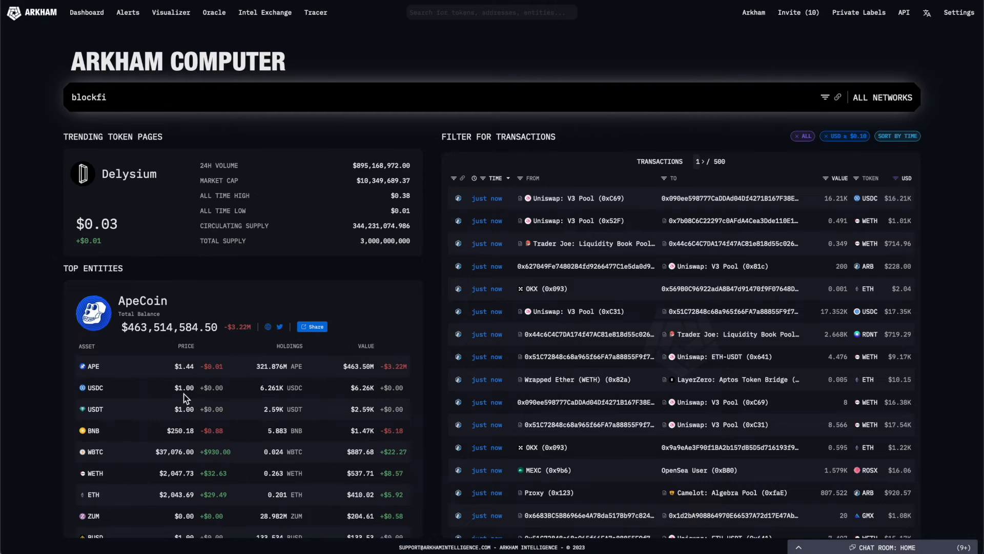
mouse_move(158, 305)
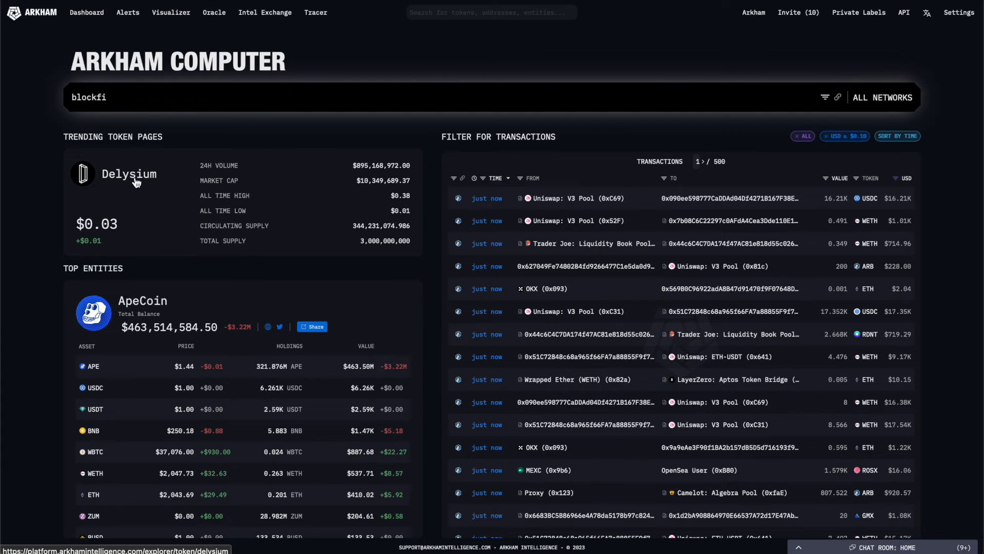
mouse_move(306, 131)
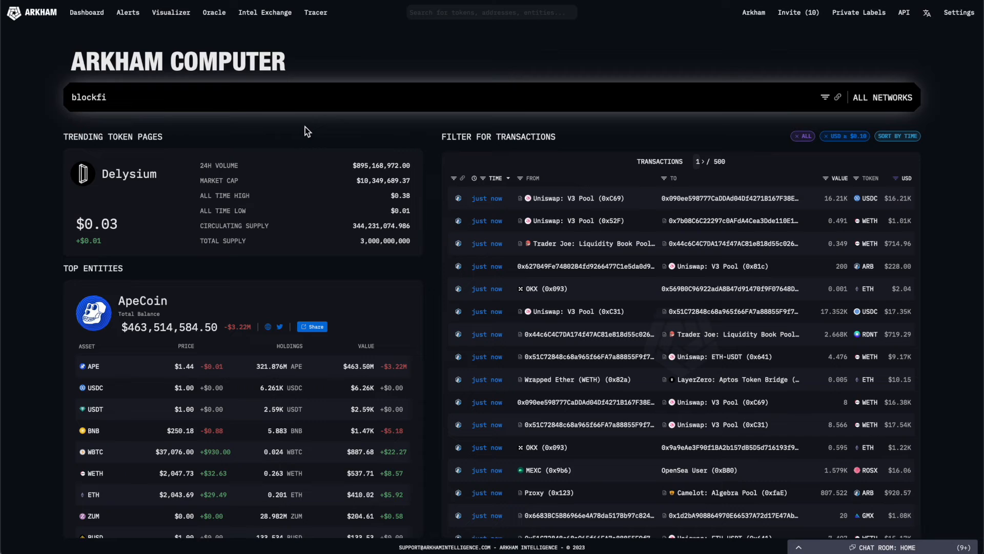
mouse_move(767, 357)
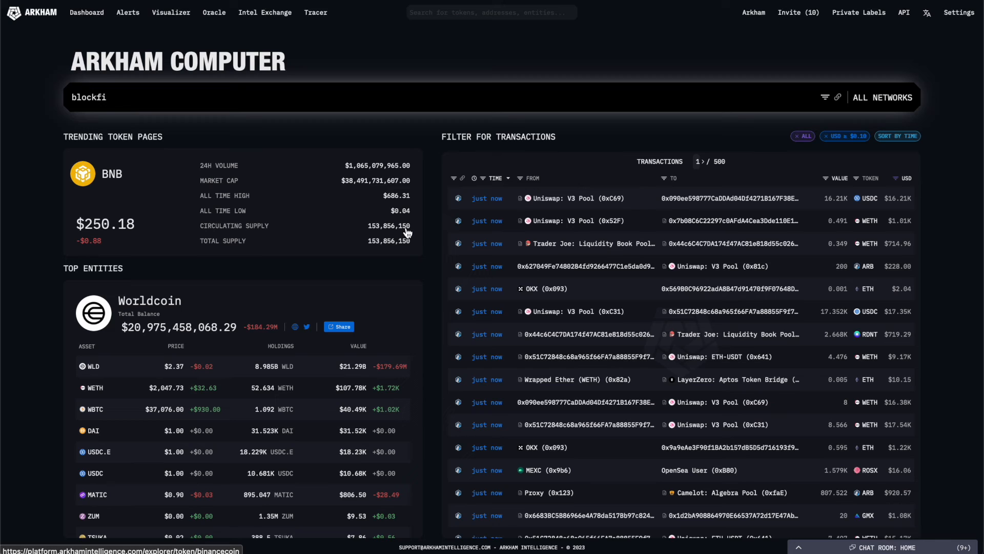
mouse_move(685, 227)
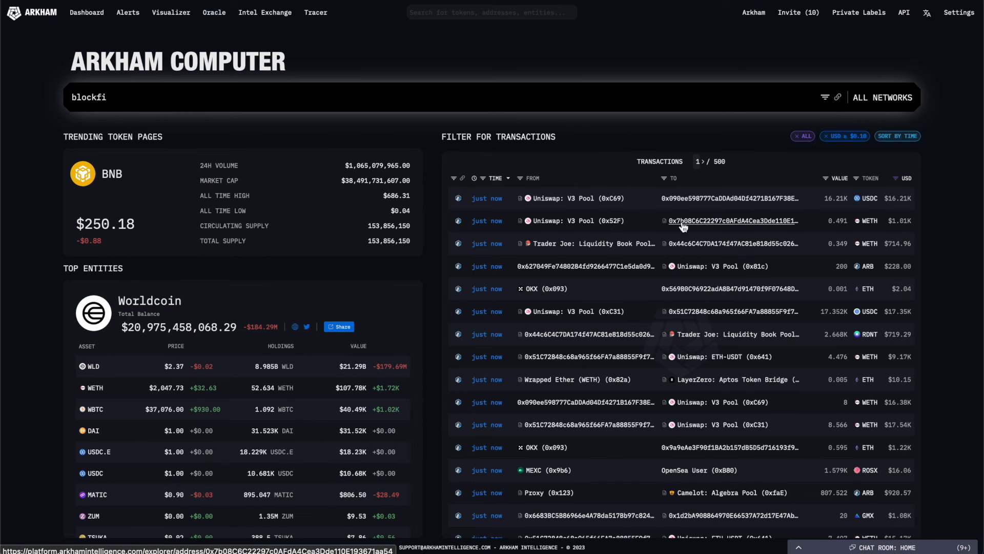